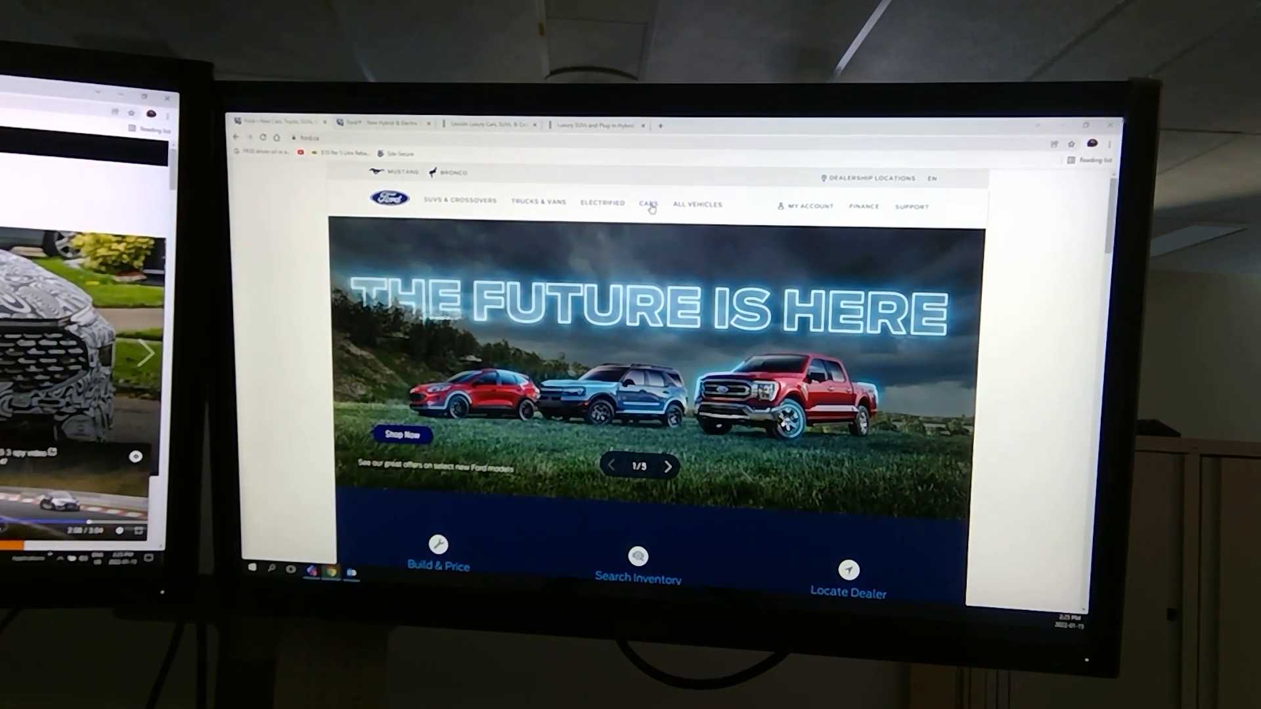
Switch to the Lincoln Canada tab and open VEHICLES, featuring the 2022 Lincoln Navigator
click(648, 203)
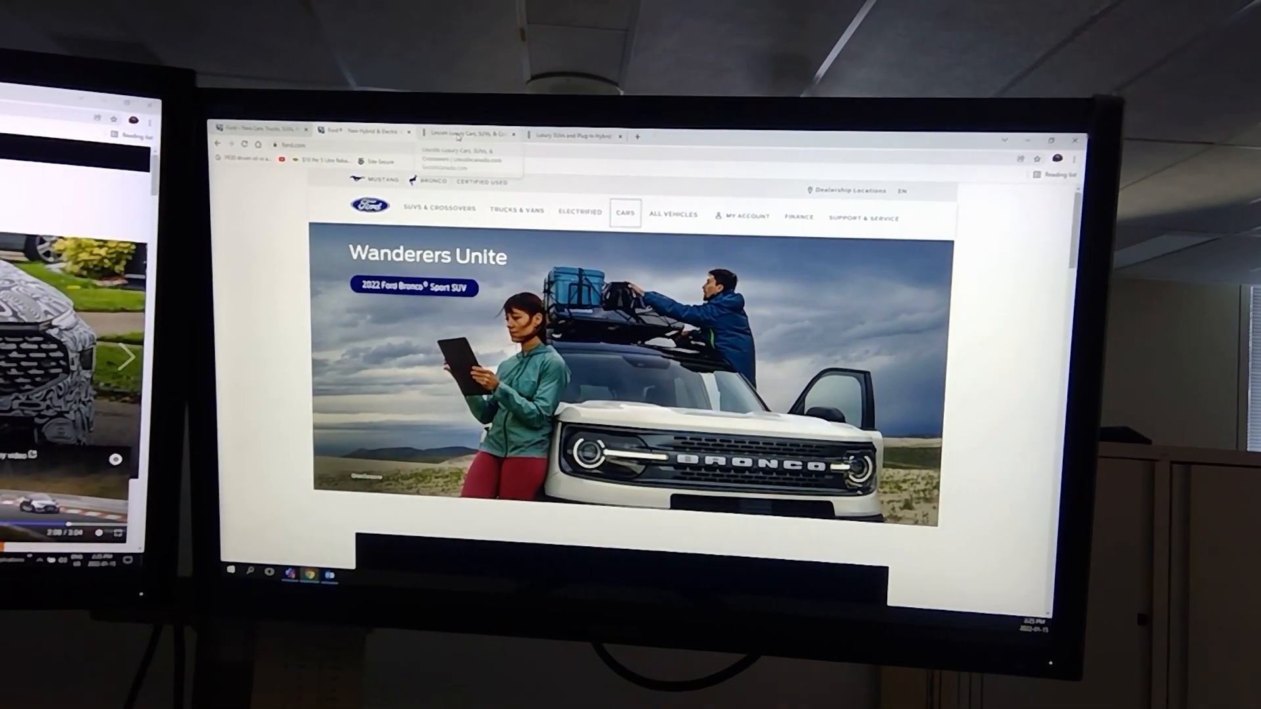
click(462, 135)
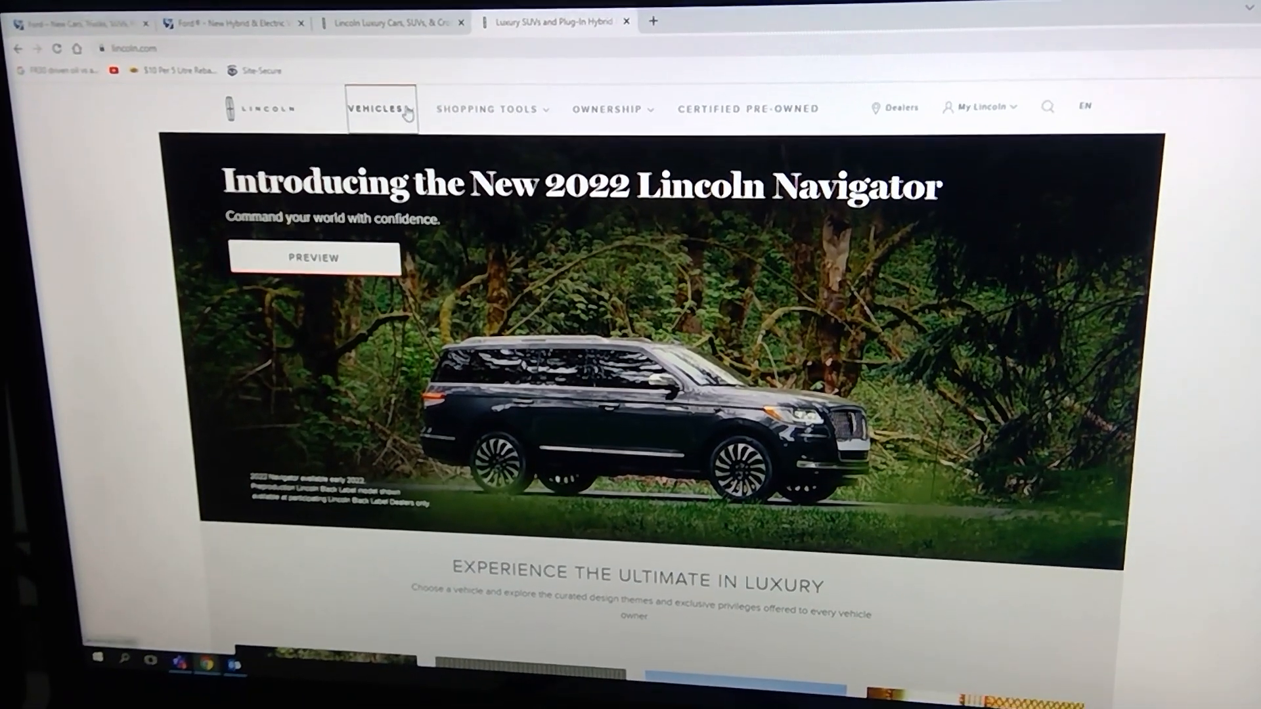
click(382, 108)
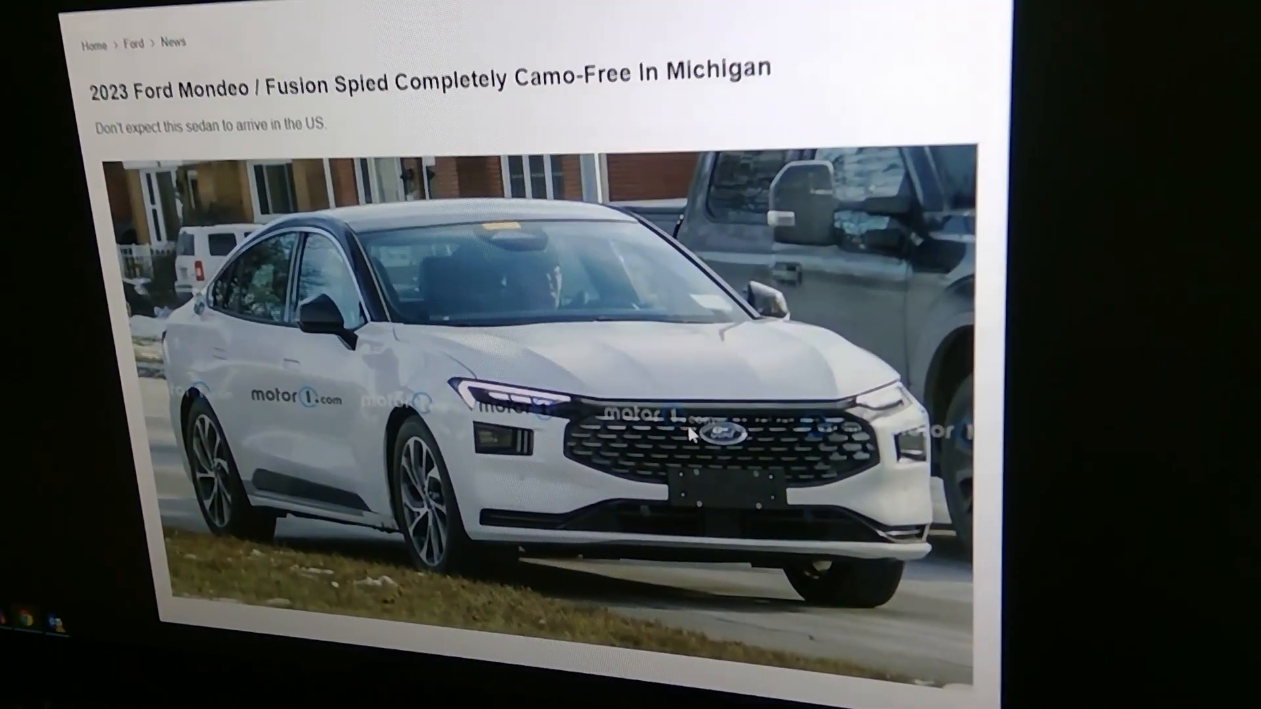
Scroll the Motor1 Mondeo/Fusion article down to the lead photo of the white sedan
scroll(down, 3)
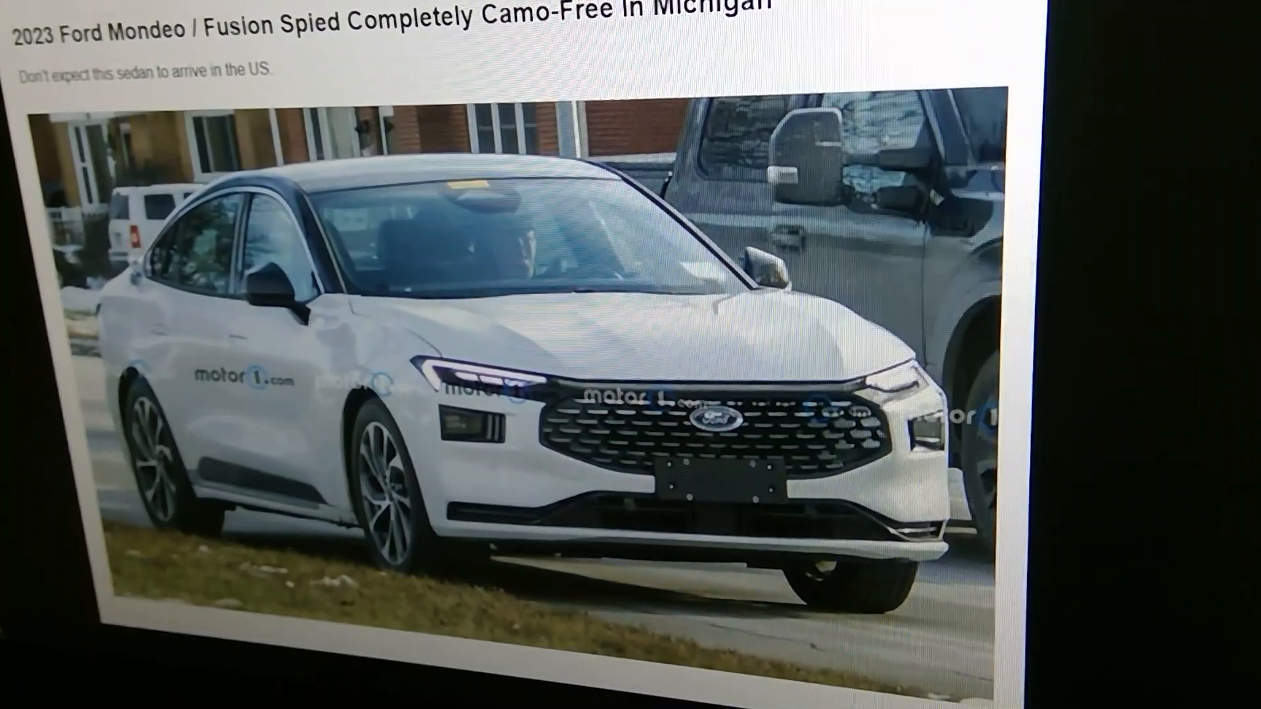
scroll(down, 3)
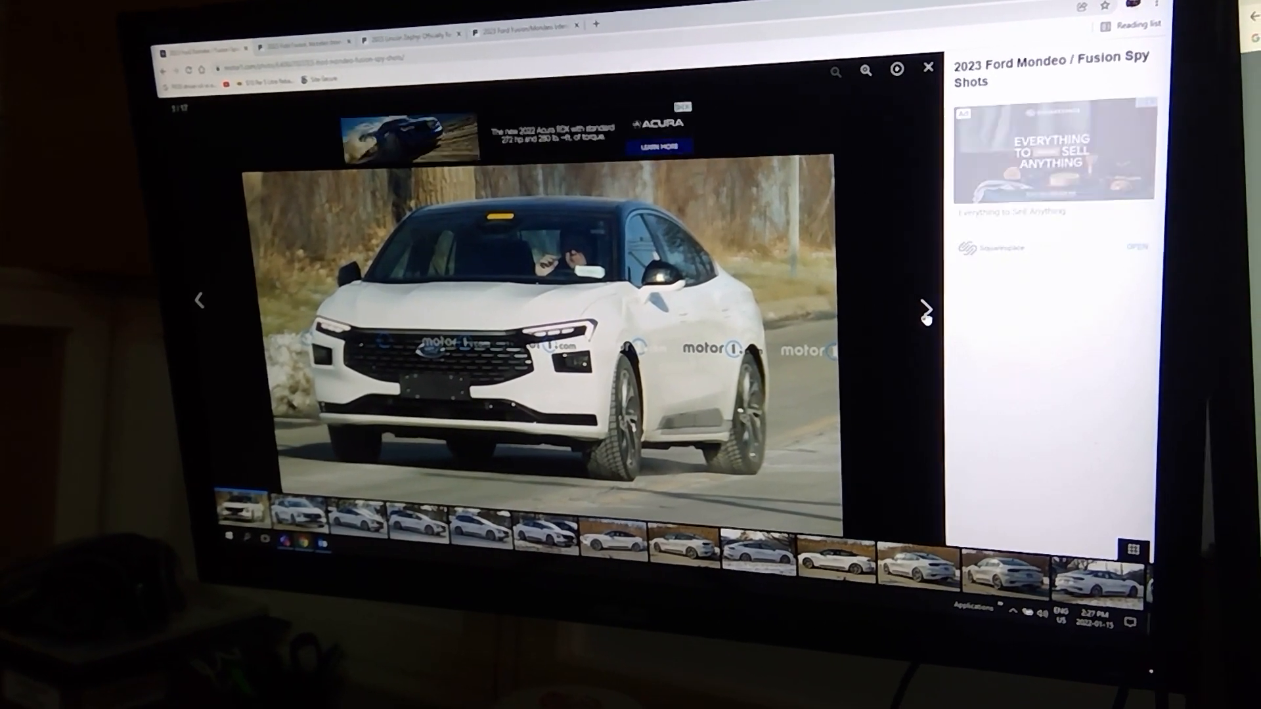
Page the Mondeo spy-shot gallery forward to about photo 13 of 17, the sedan's rear
click(924, 314)
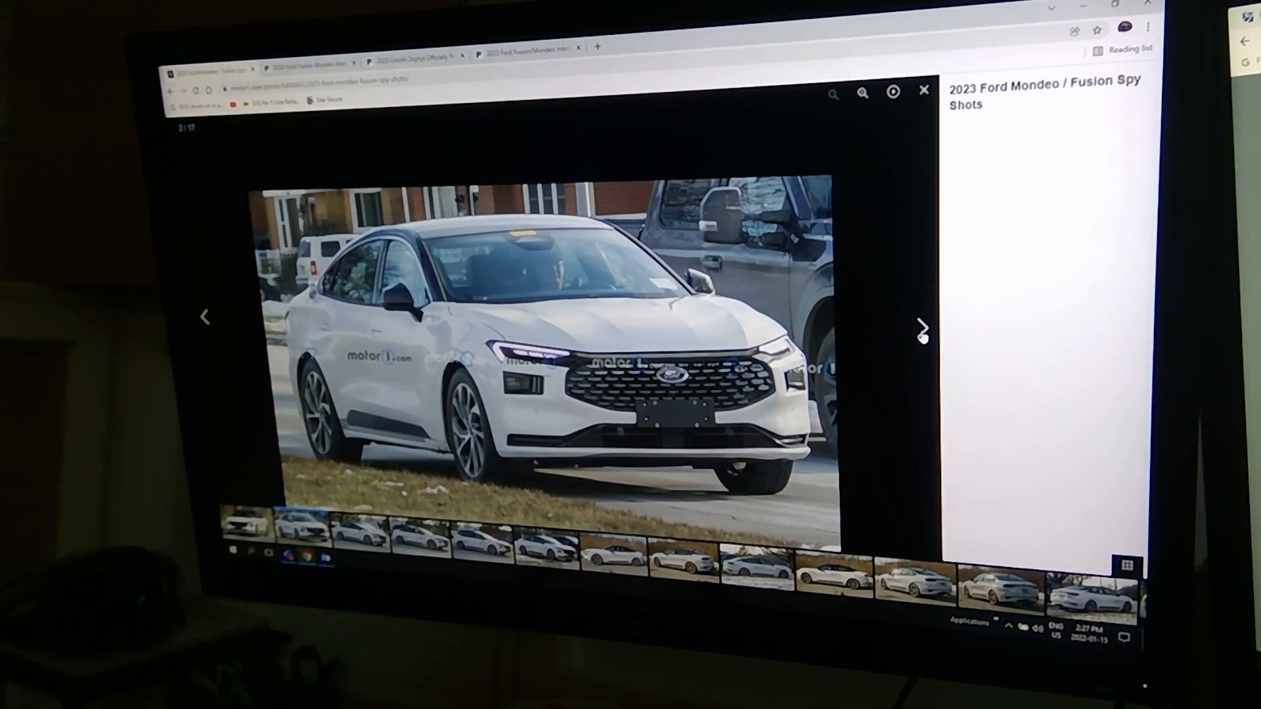
click(921, 328)
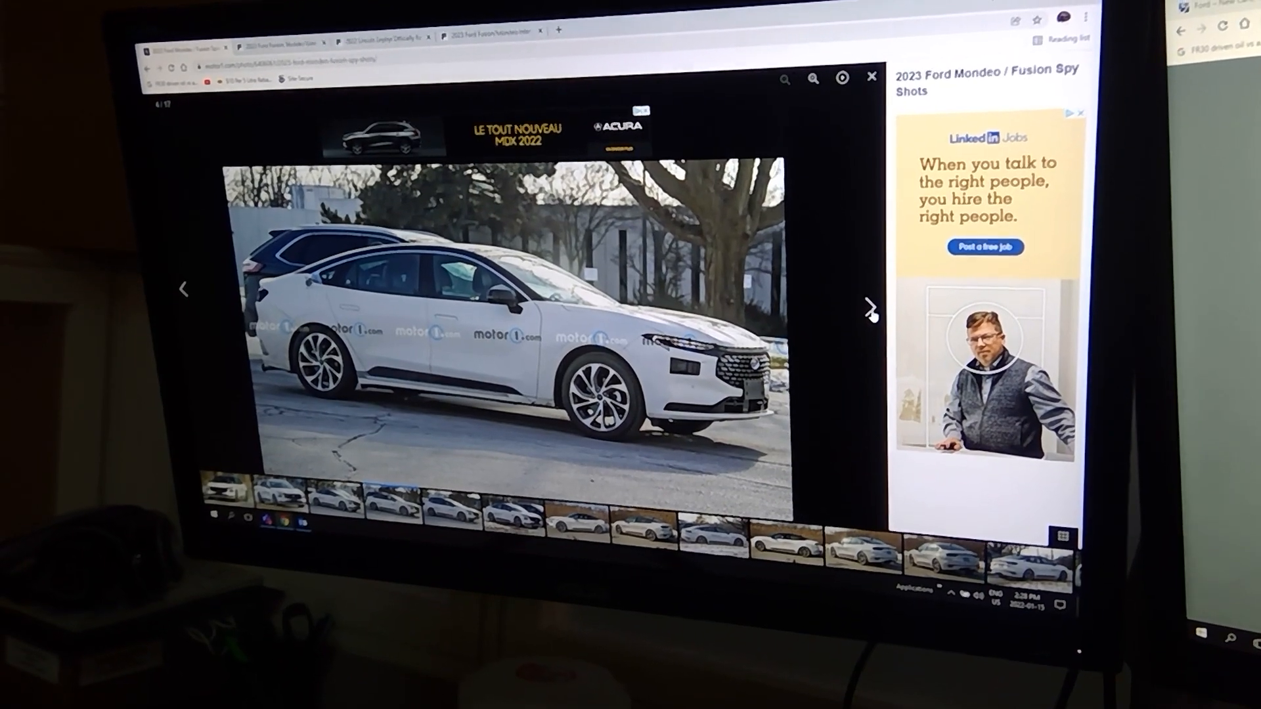
click(868, 326)
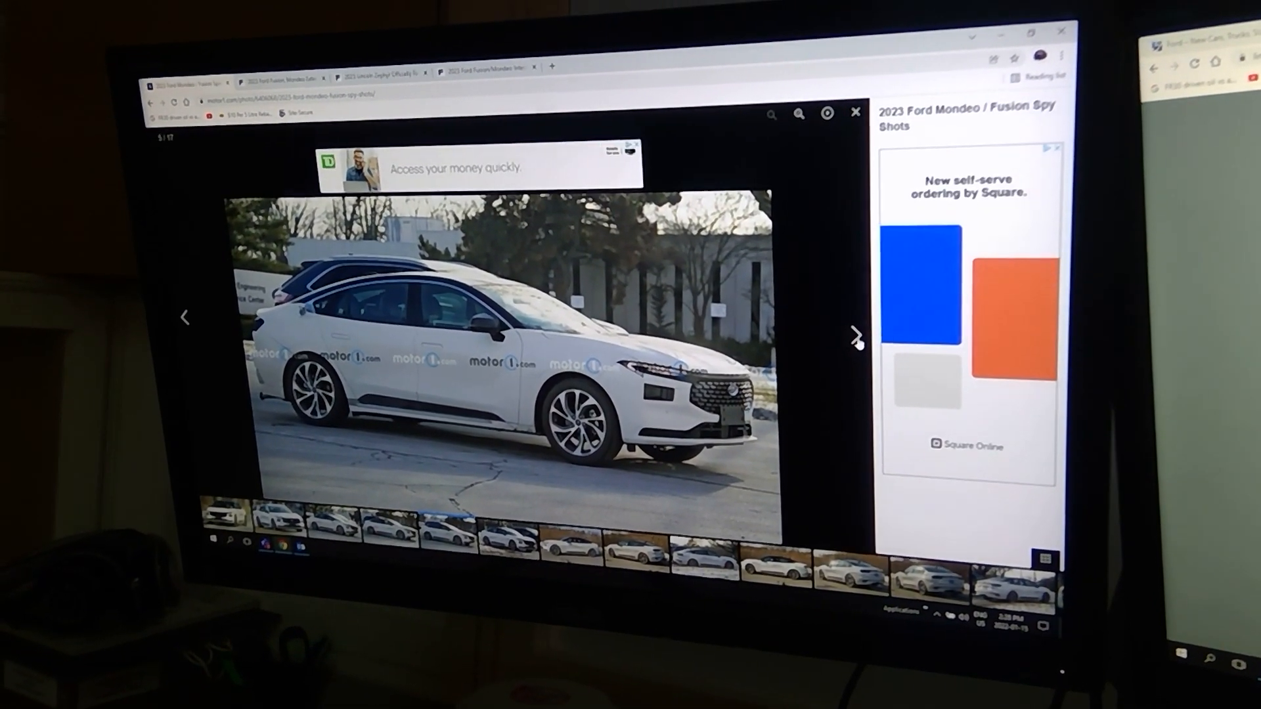
click(857, 334)
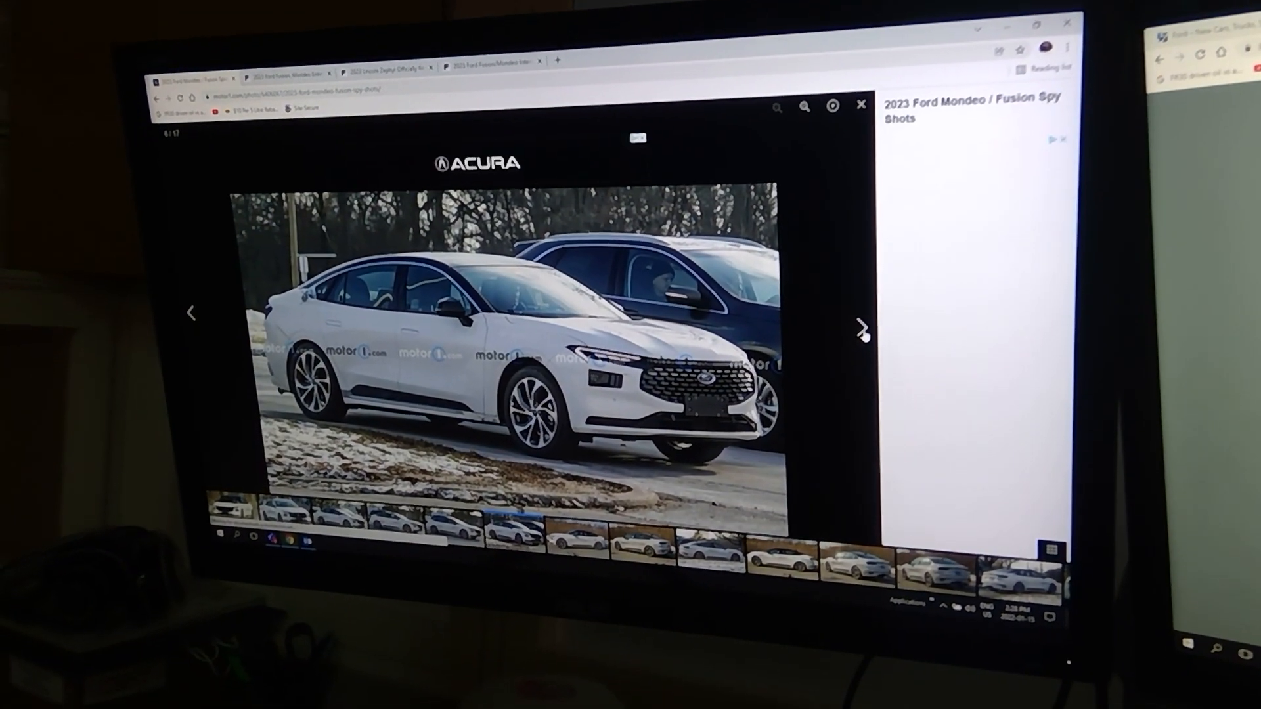
click(863, 314)
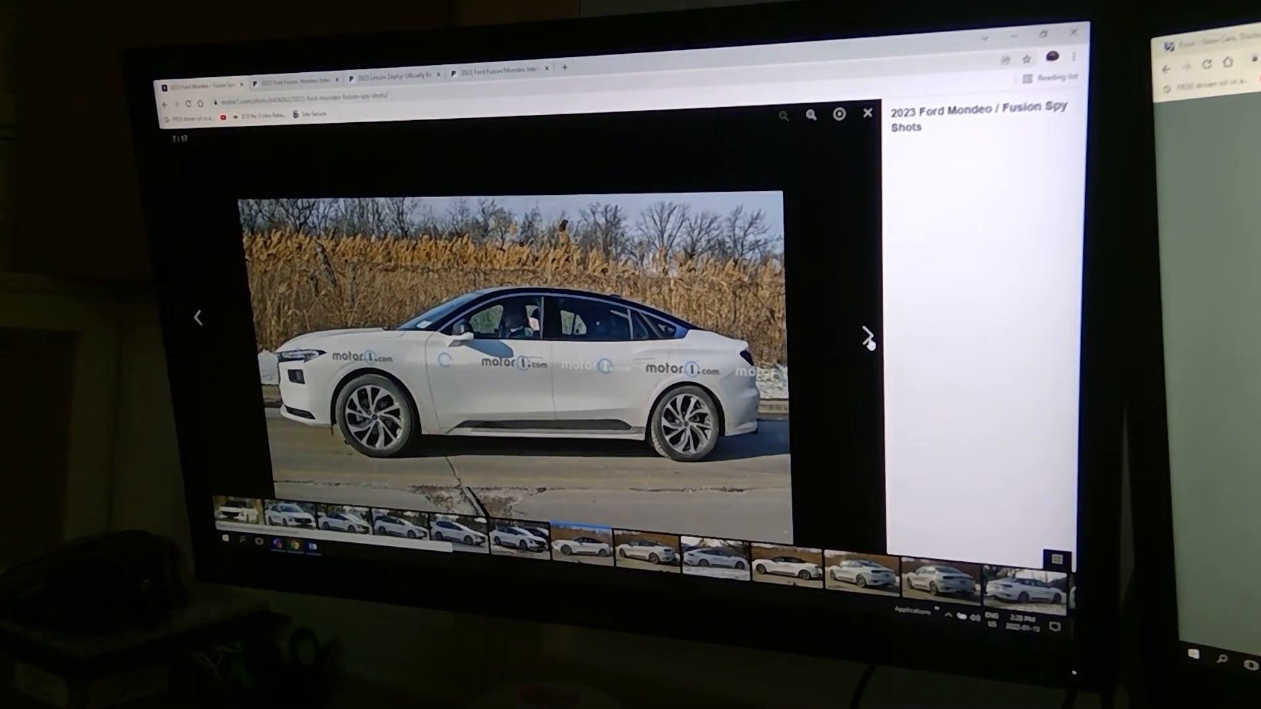
click(867, 336)
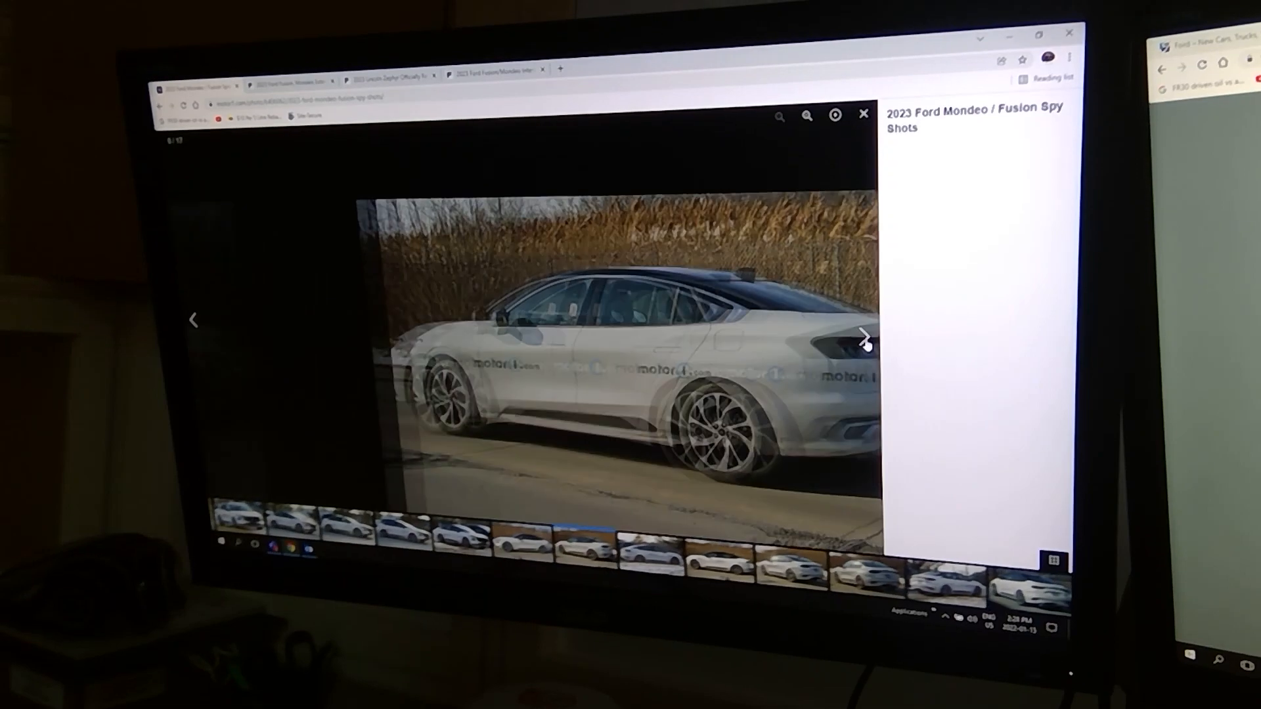
click(864, 338)
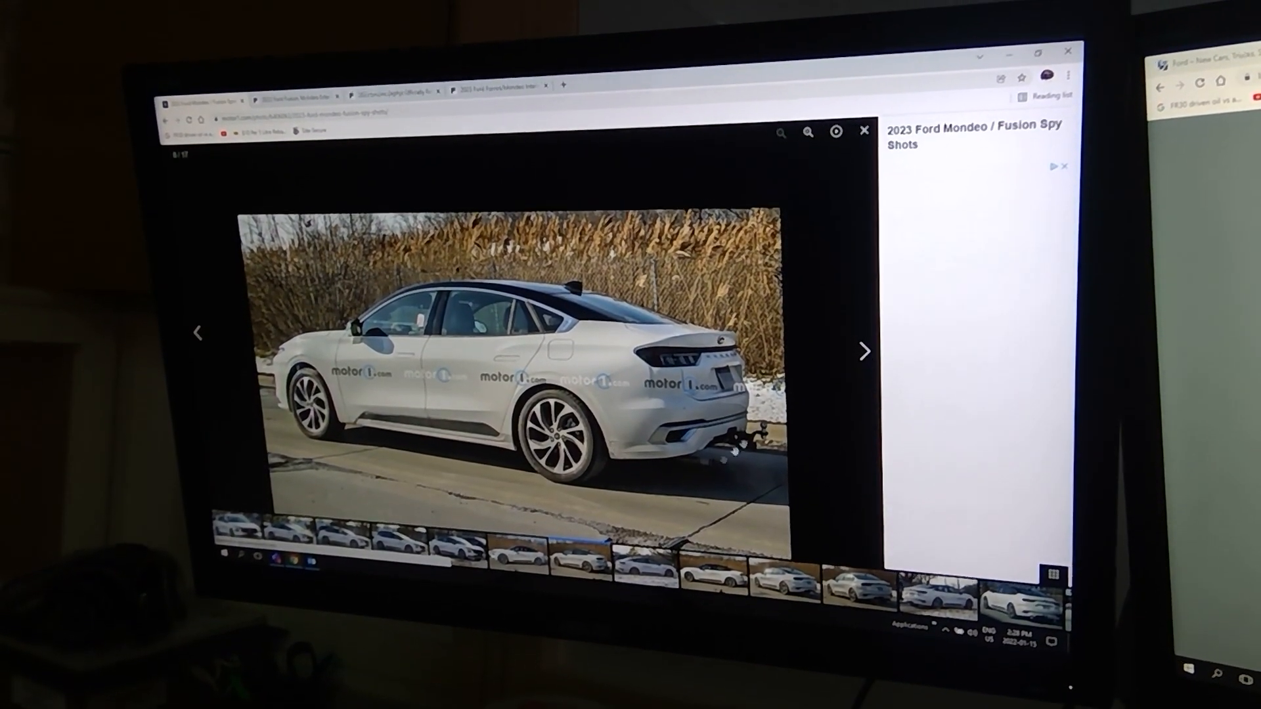
click(862, 351)
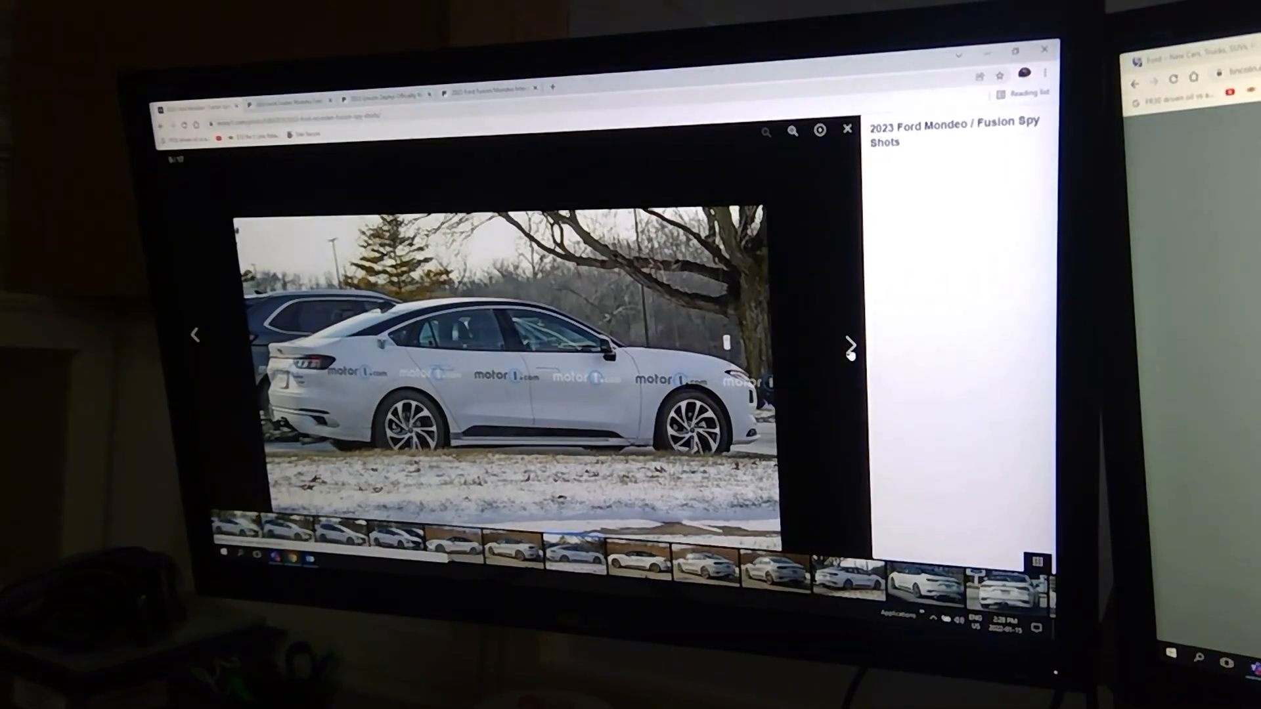
click(849, 344)
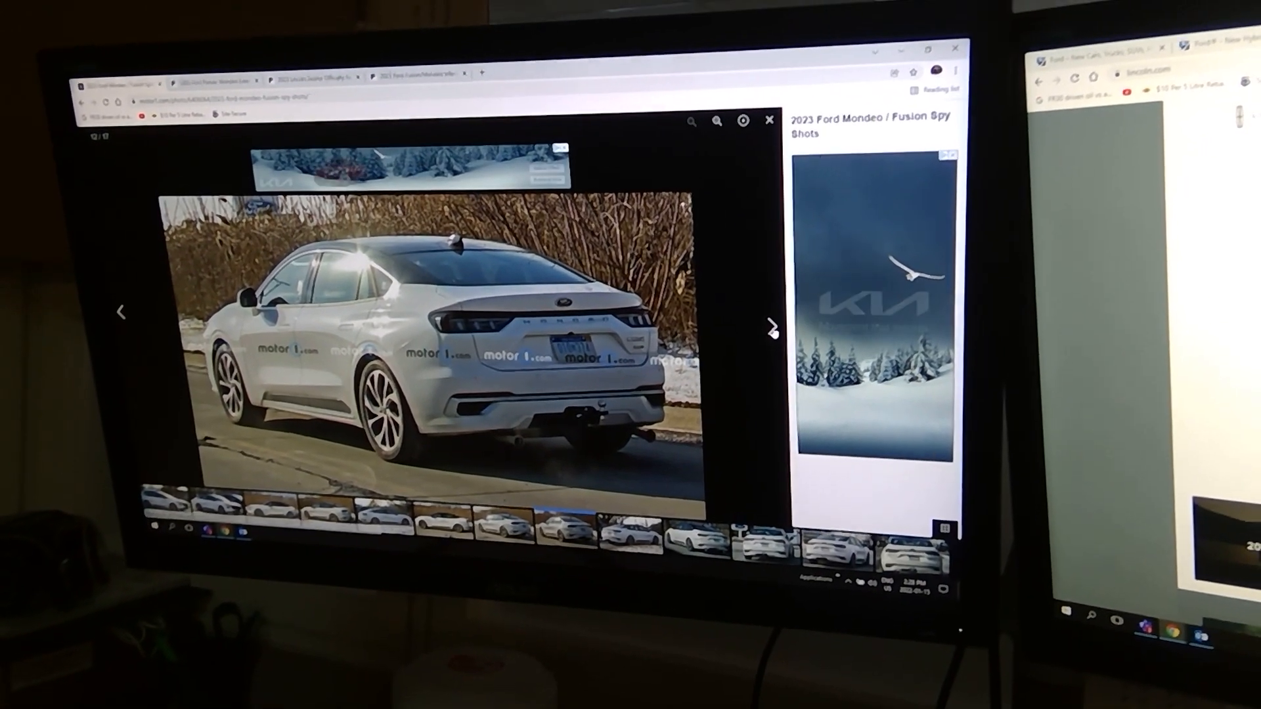
click(771, 326)
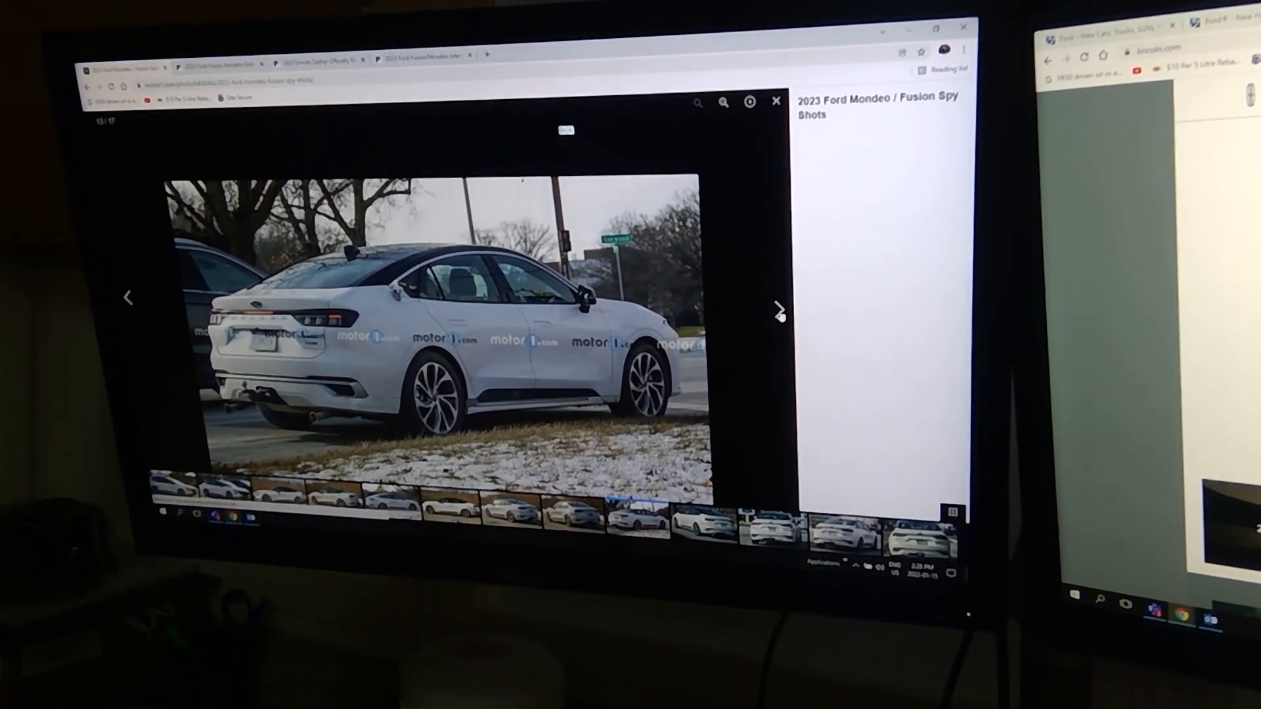
click(776, 312)
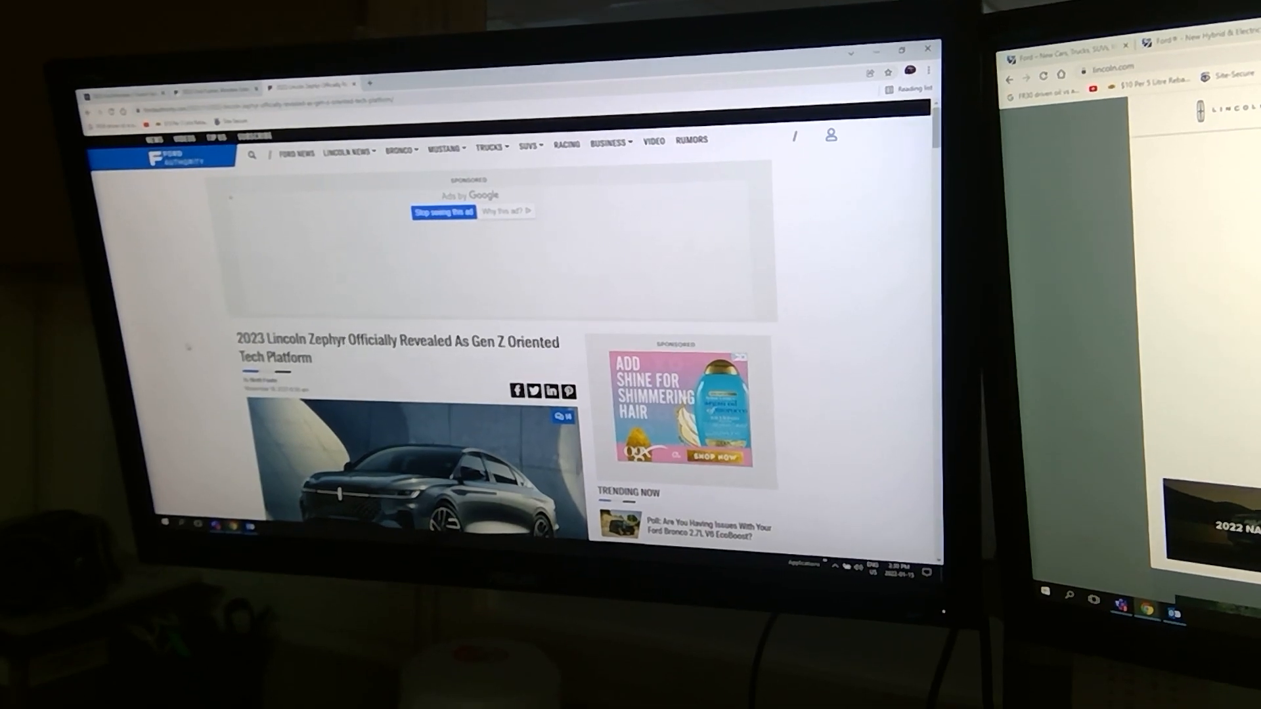
Scroll the Zephyr article down to the interior photo and Gen Z touchscreen description
scroll(down, 3)
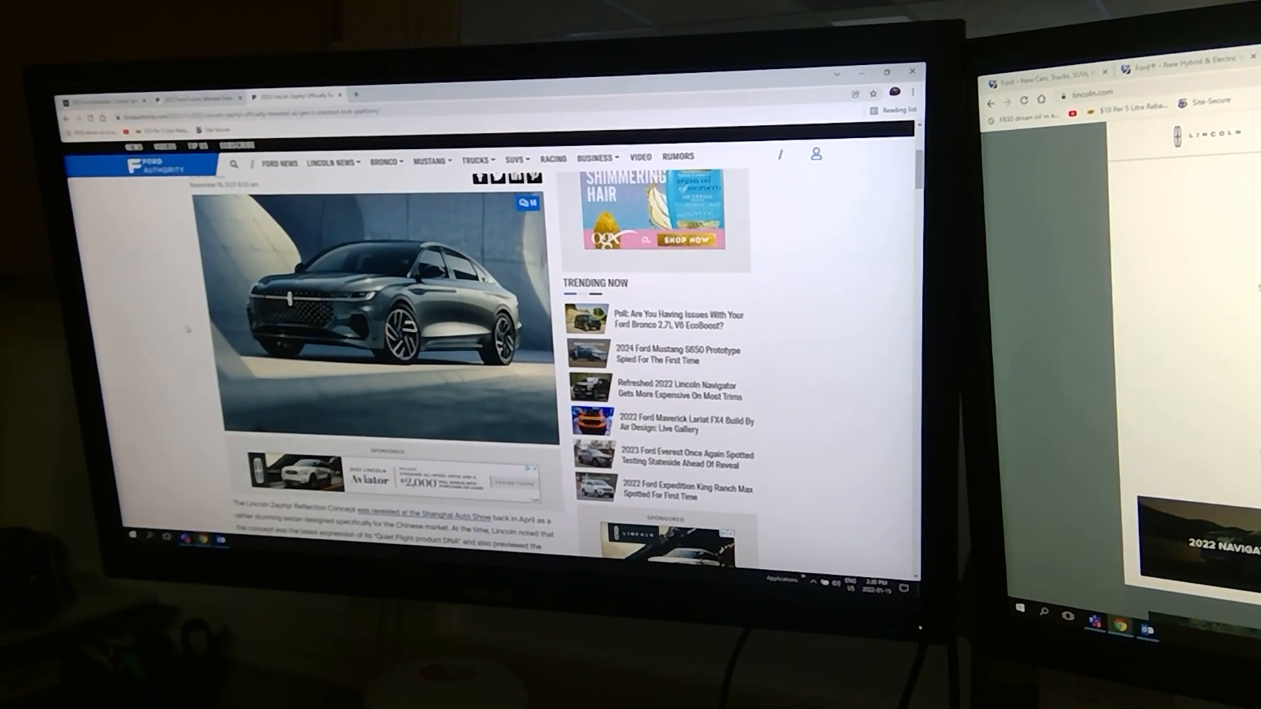
scroll(down, 3)
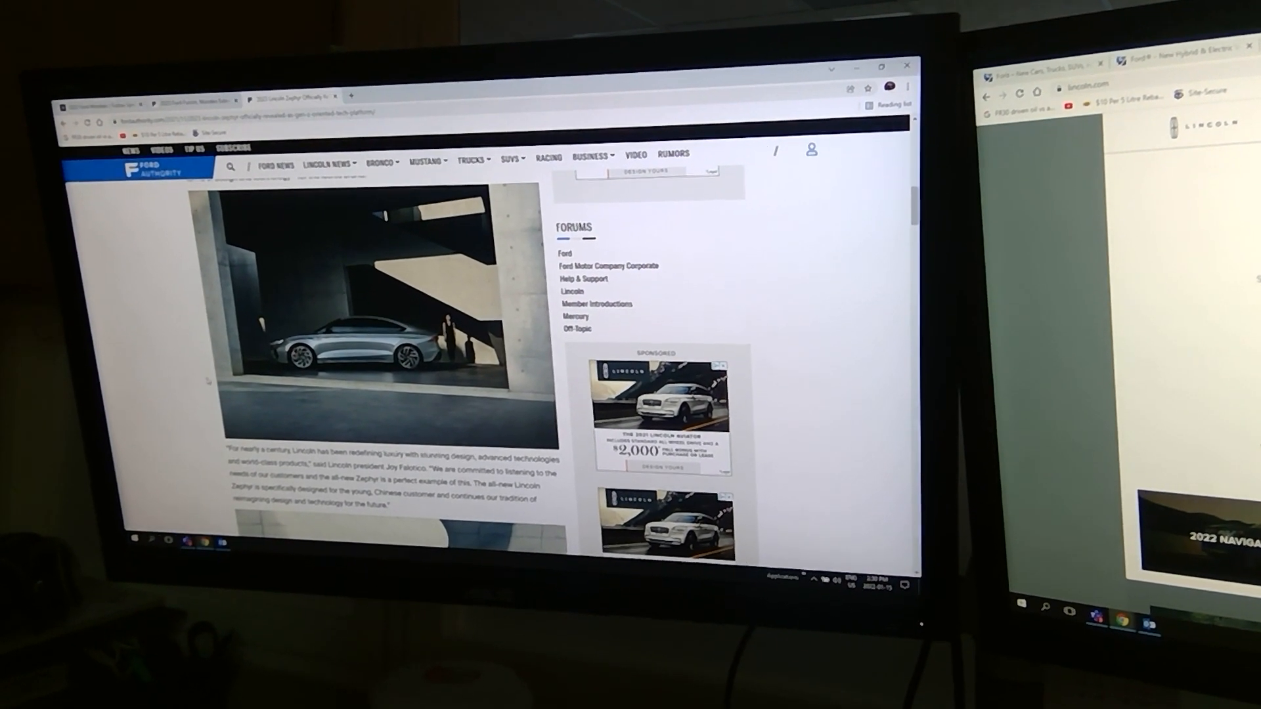
scroll(down, 3)
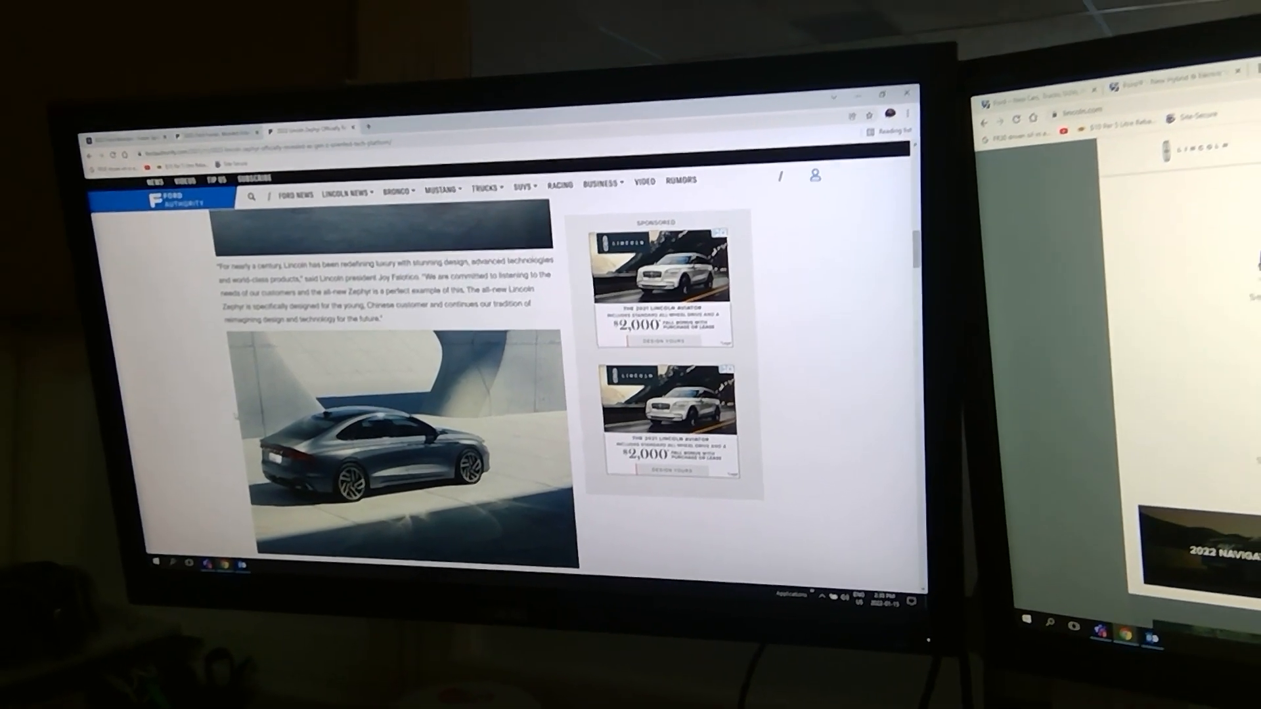
scroll(down, 3)
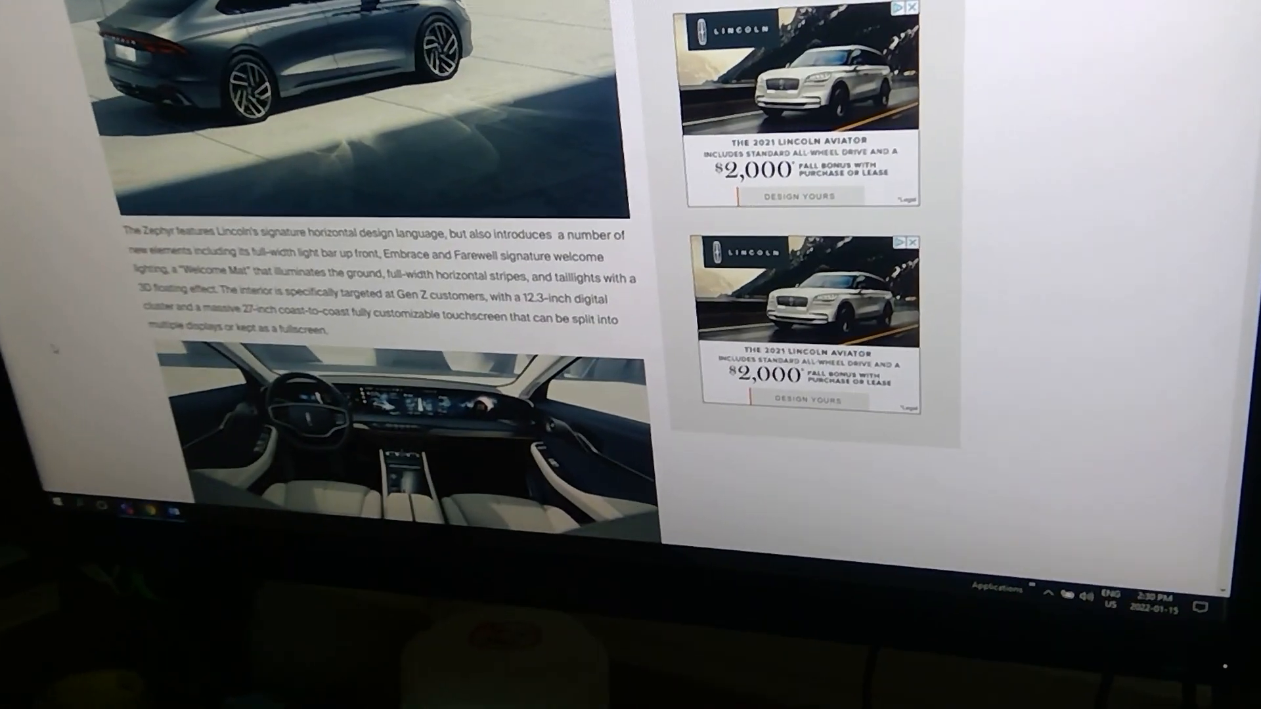
Scroll down the Ford Authority page toward the camouflaged Mondeo article
scroll(down, 3)
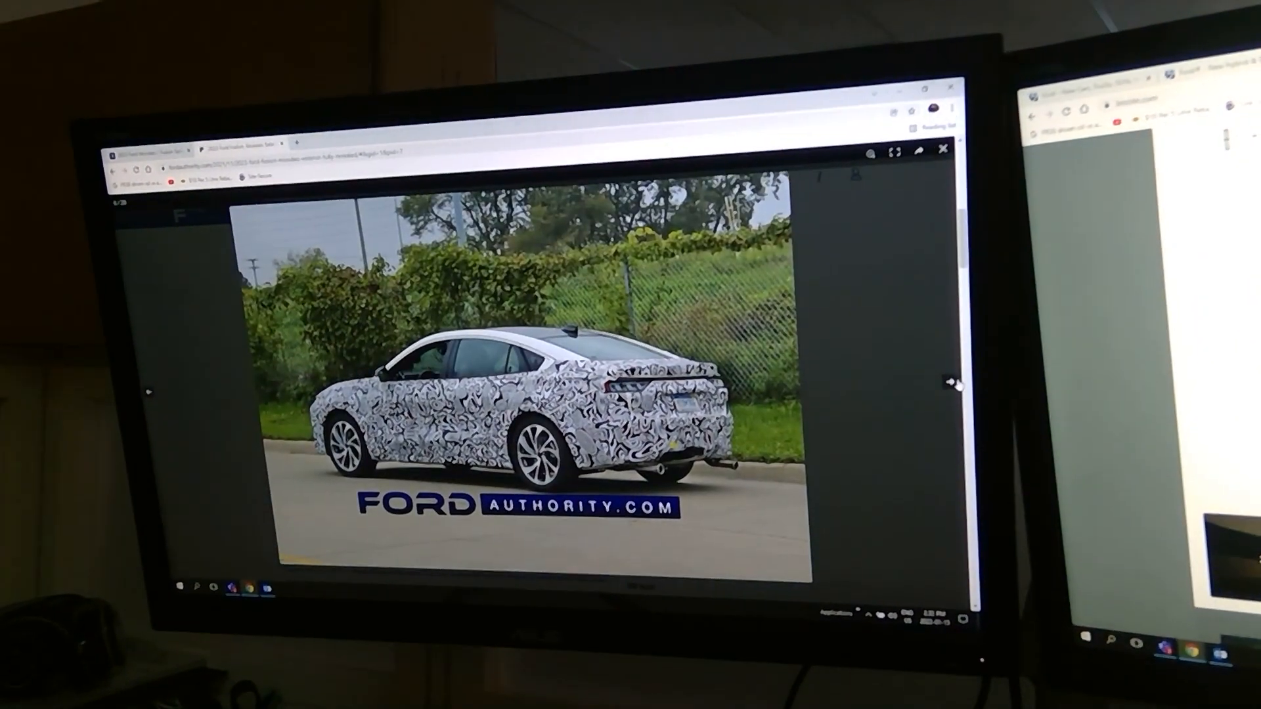
Advance the camouflaged Mondeo gallery two photos to the side and front three-quarter views
click(951, 384)
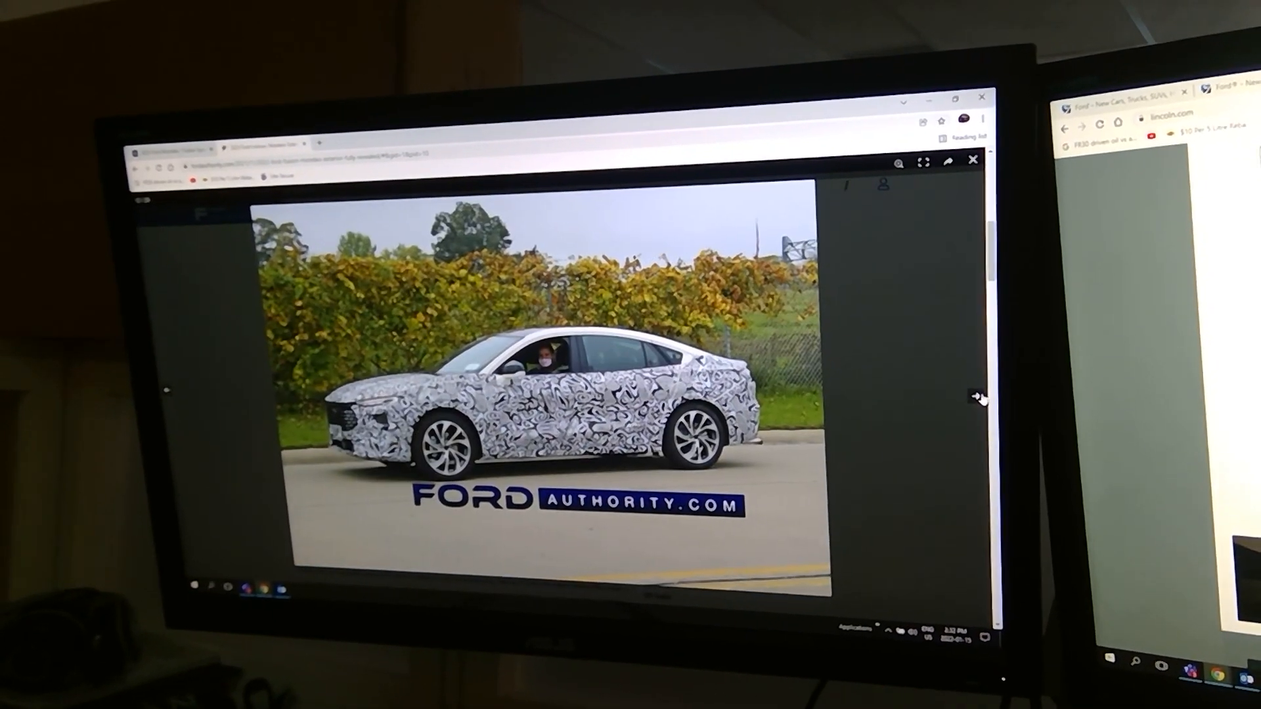
click(975, 399)
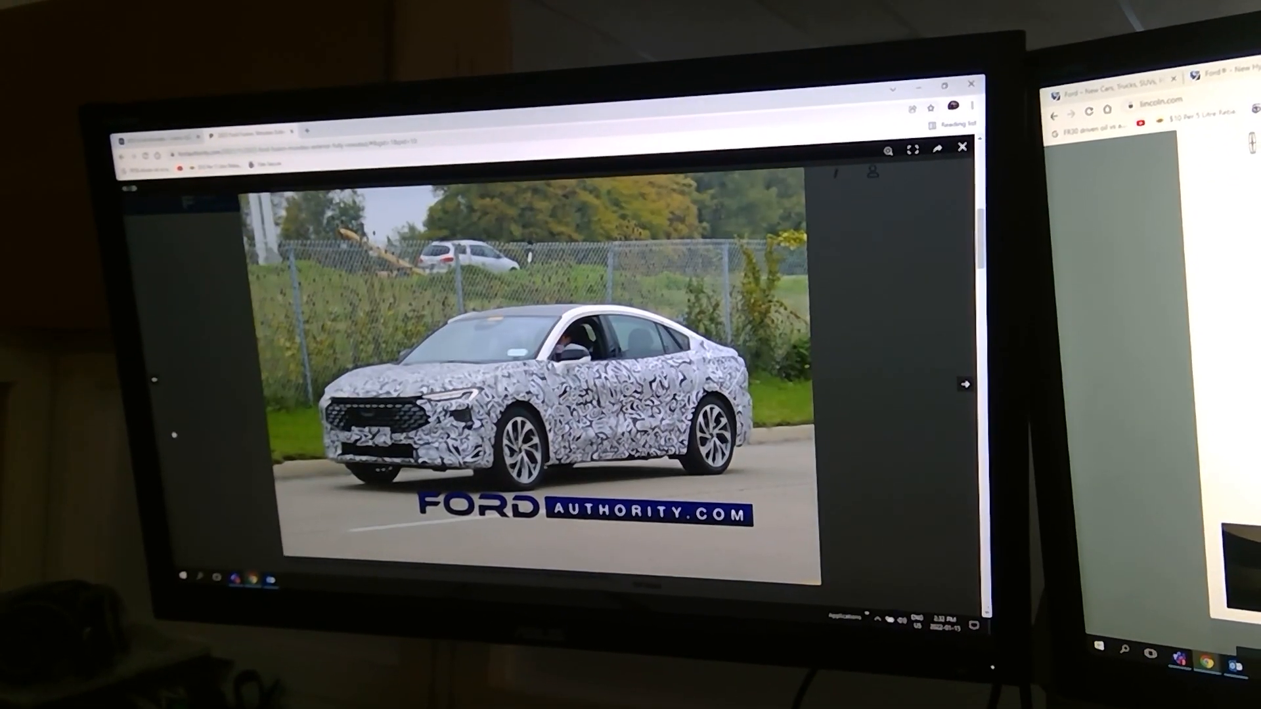